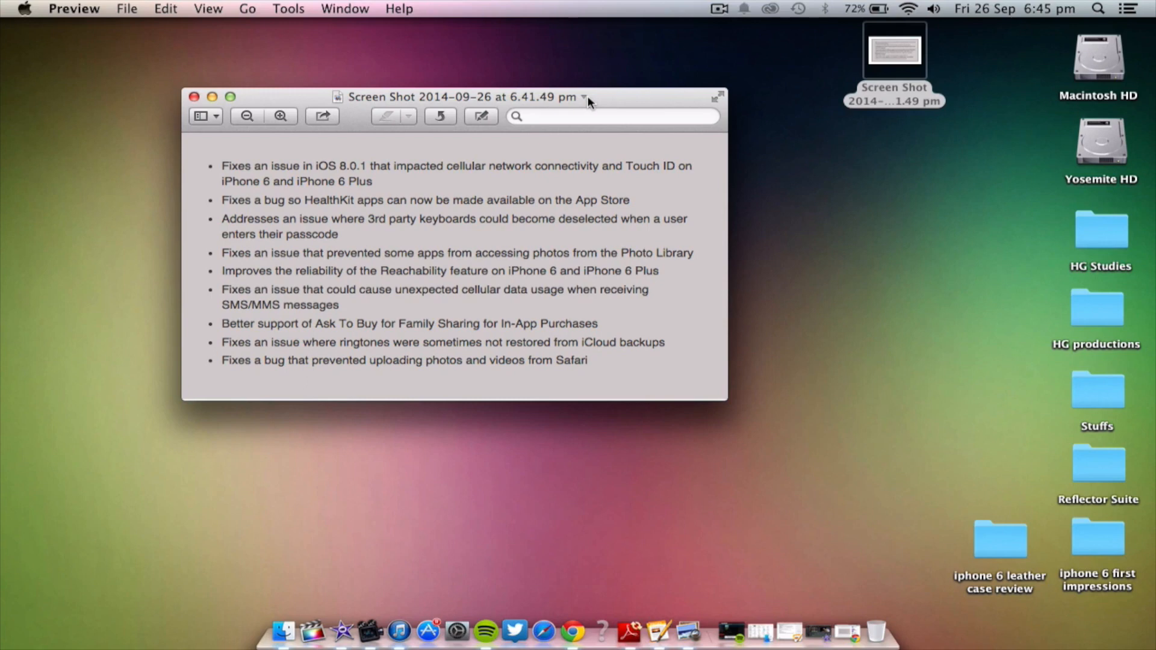
mouse_move(726, 35)
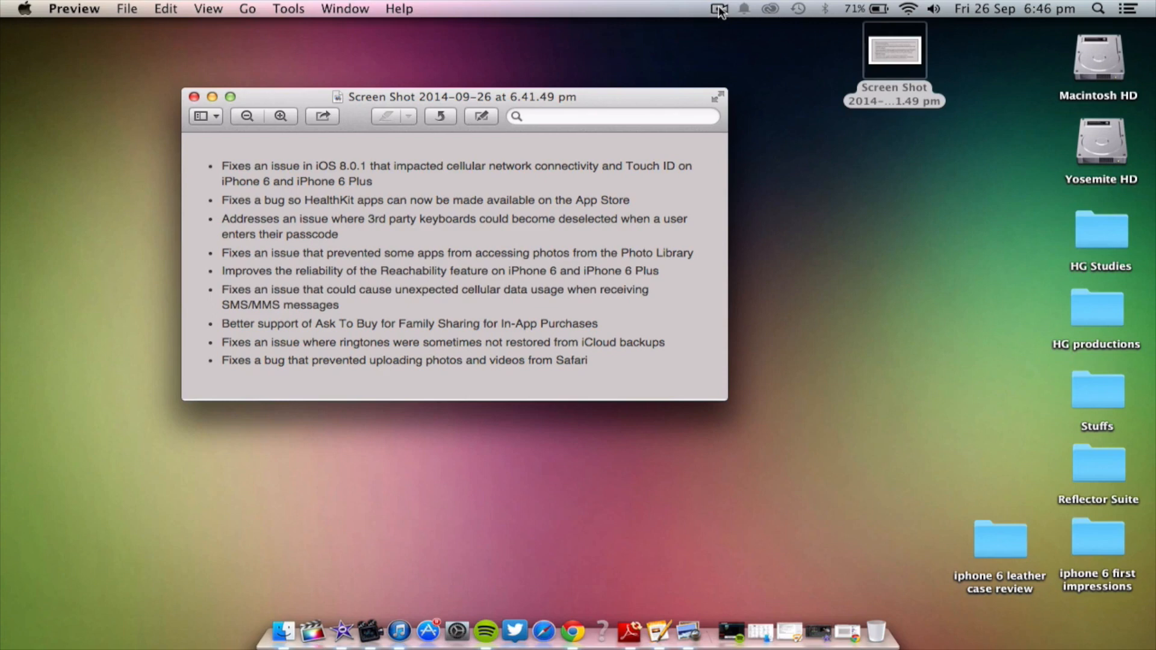
Step: Stop the ScreenFlow recording via the menu bar icon's Stop Record option
click(719, 8)
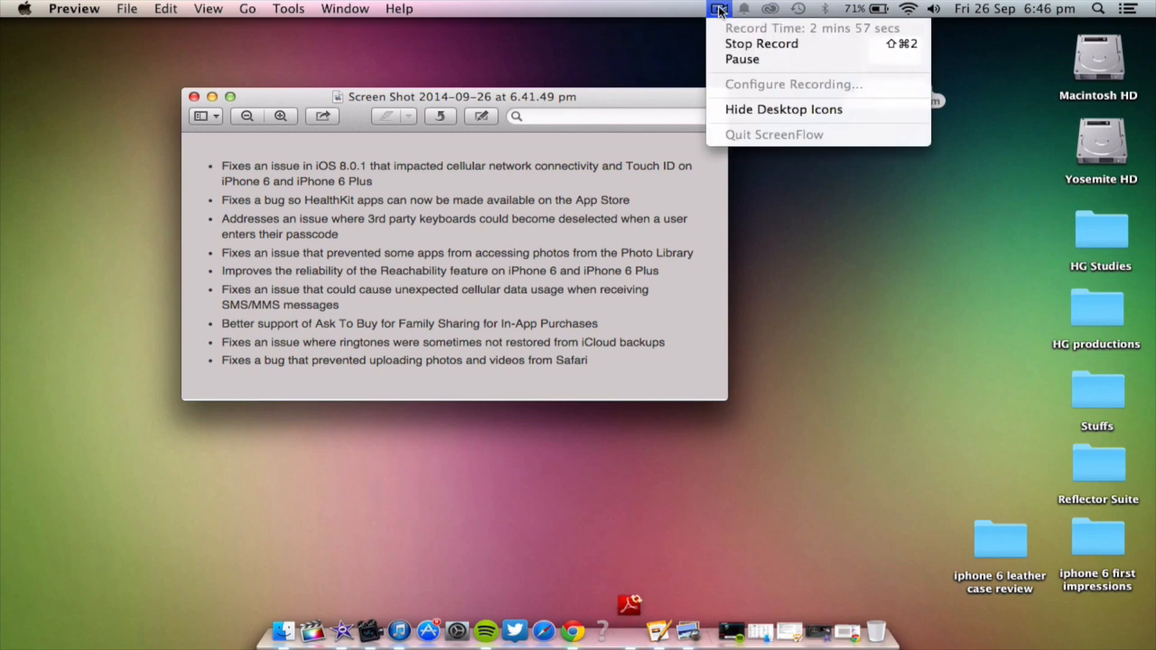
mouse_move(742, 38)
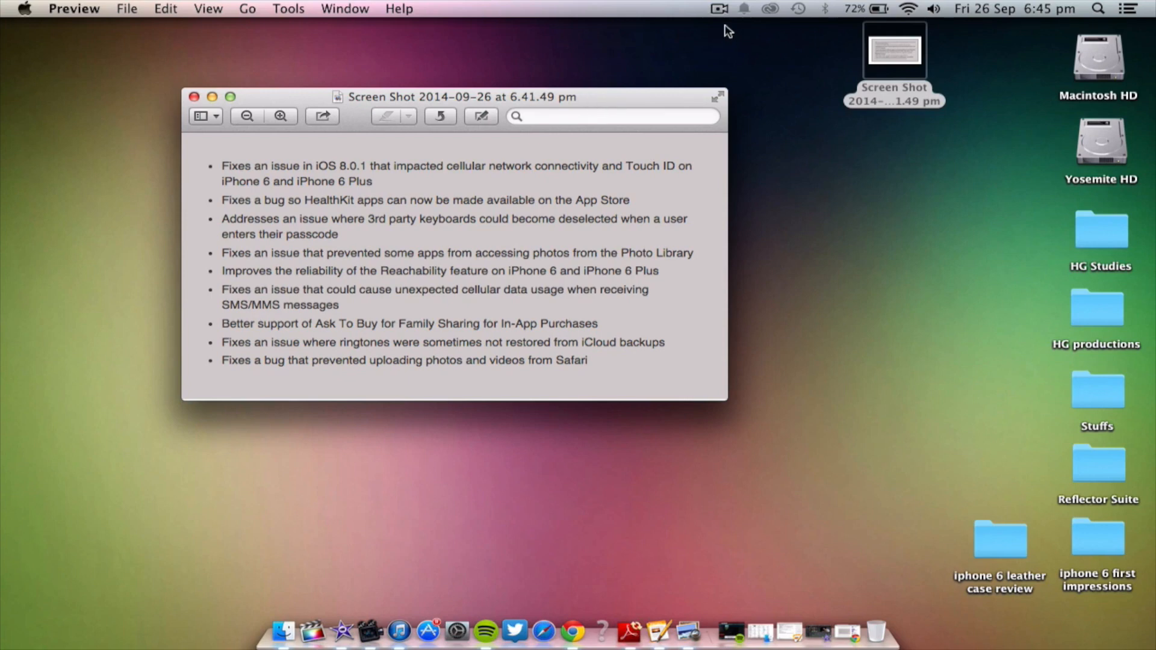
mouse_move(721, 10)
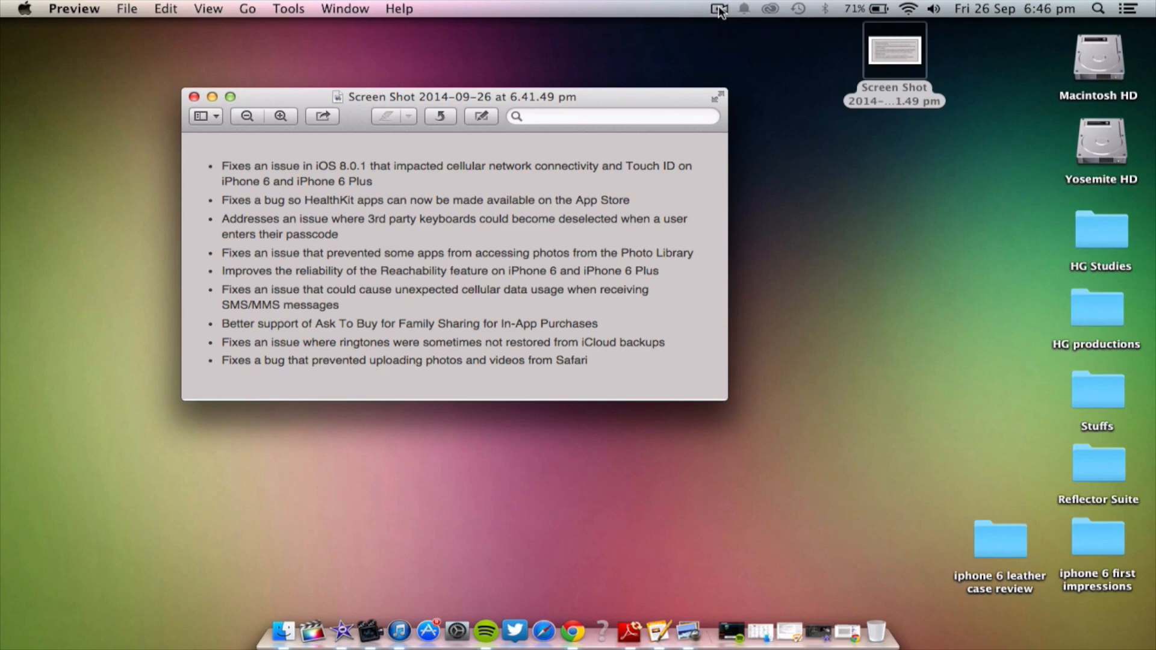
click(718, 8)
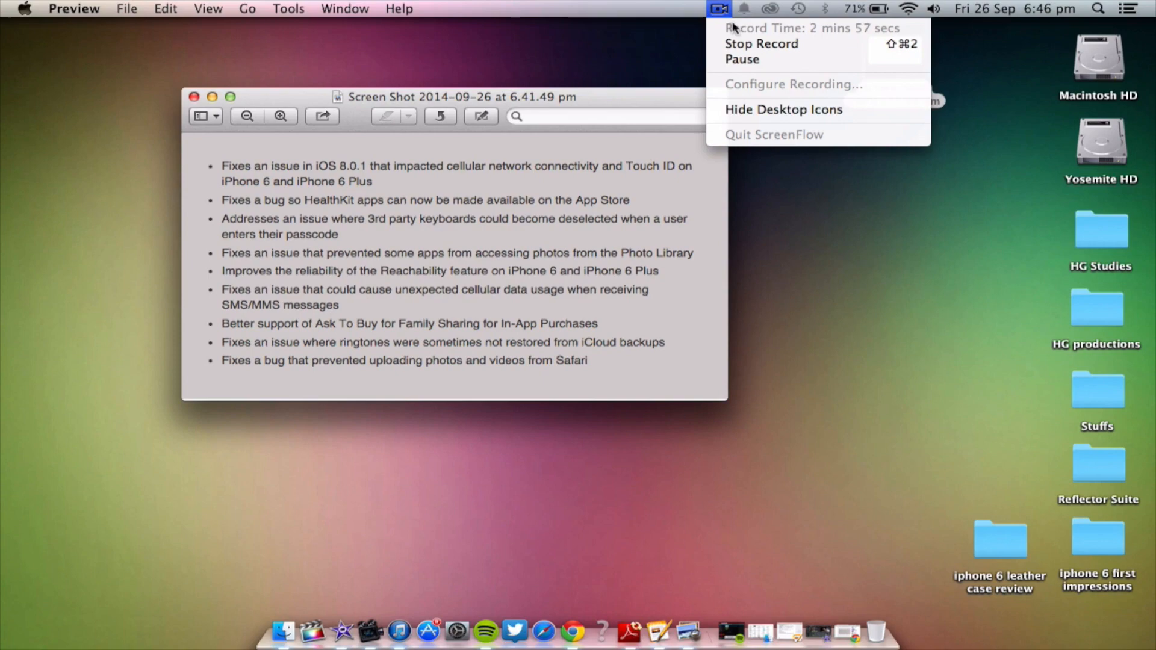
mouse_move(761, 44)
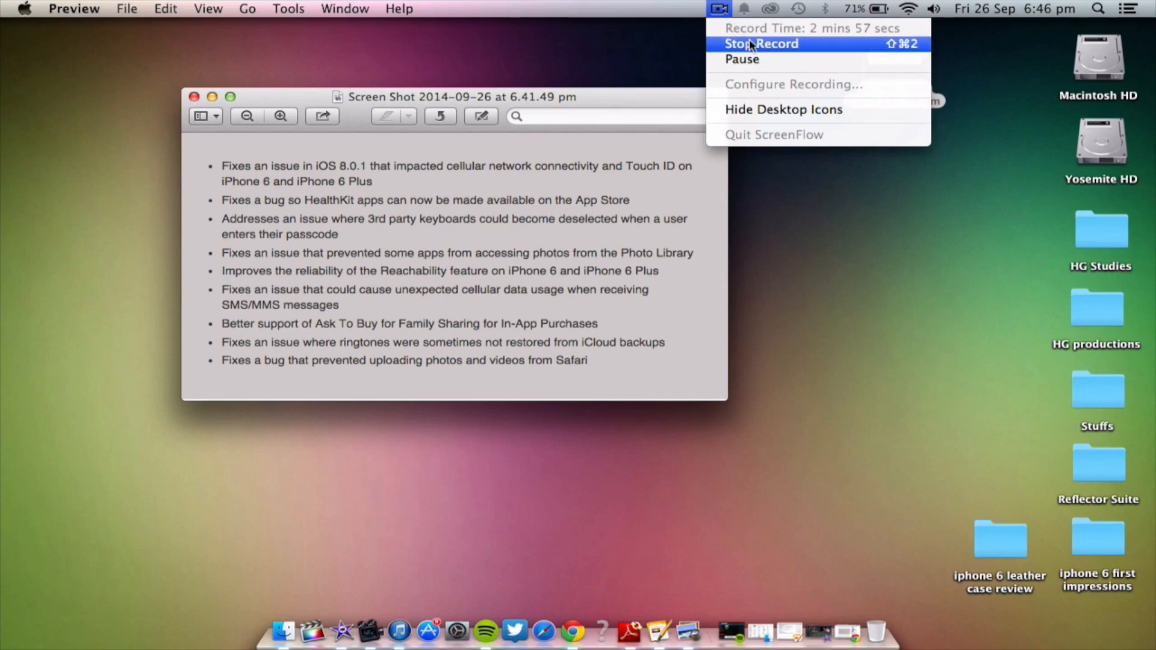
click(761, 43)
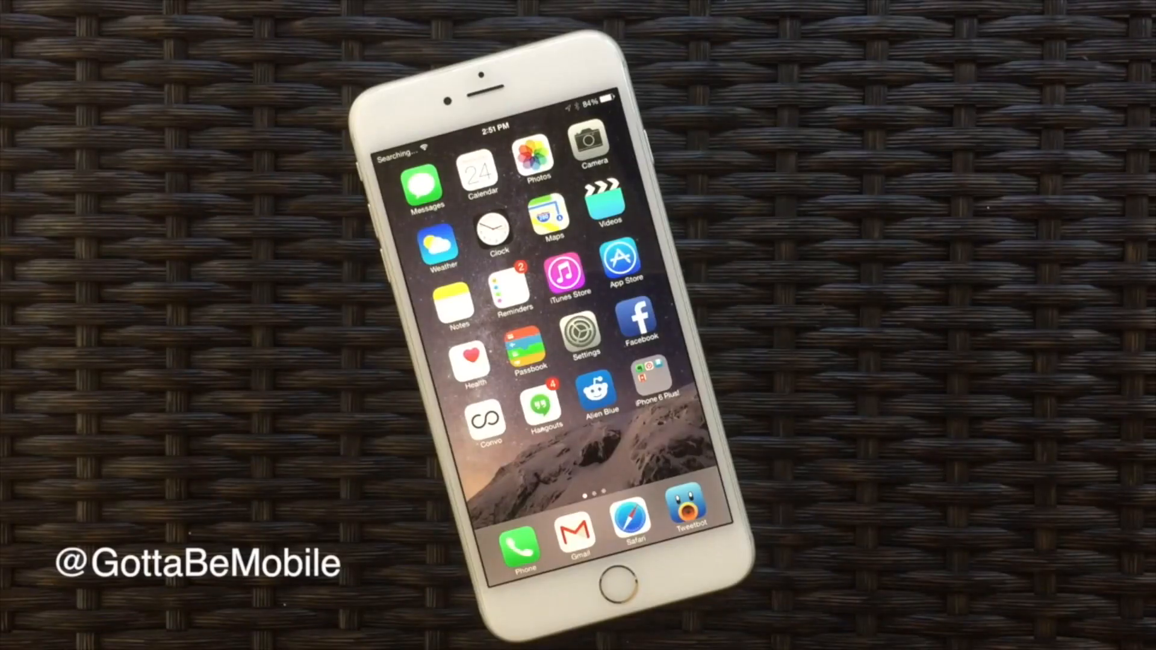